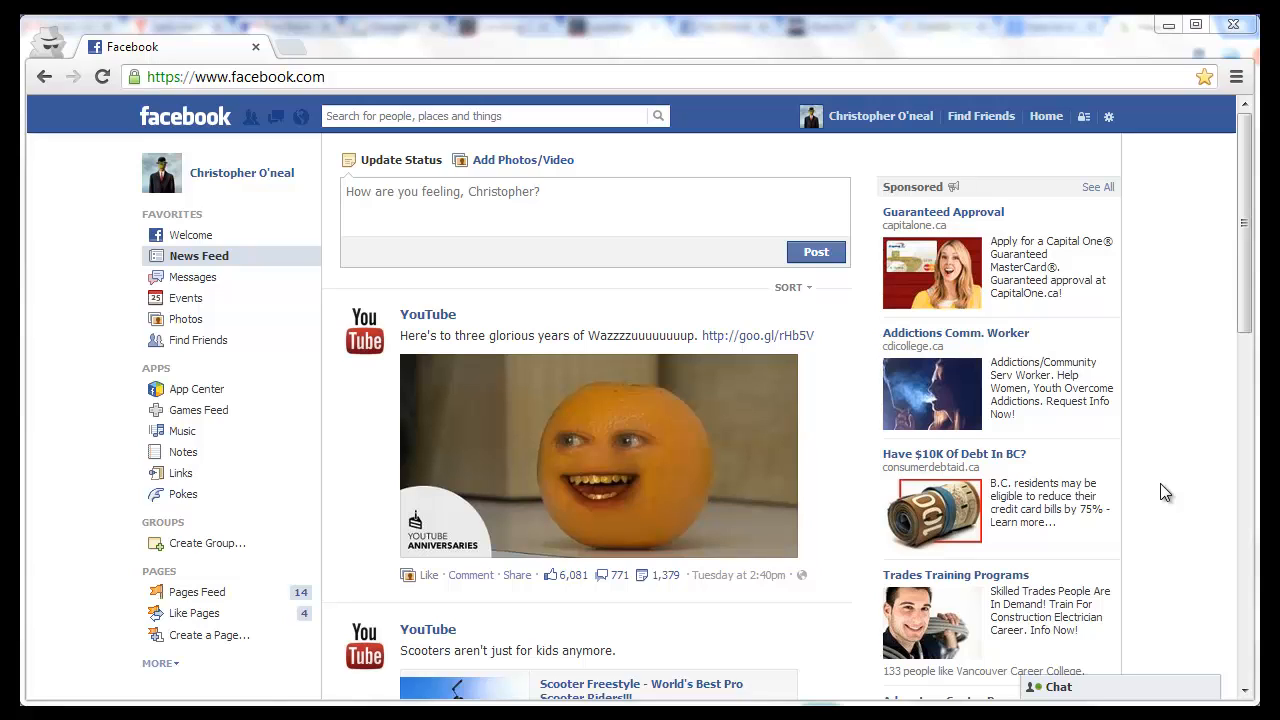
mouse_move(1142, 178)
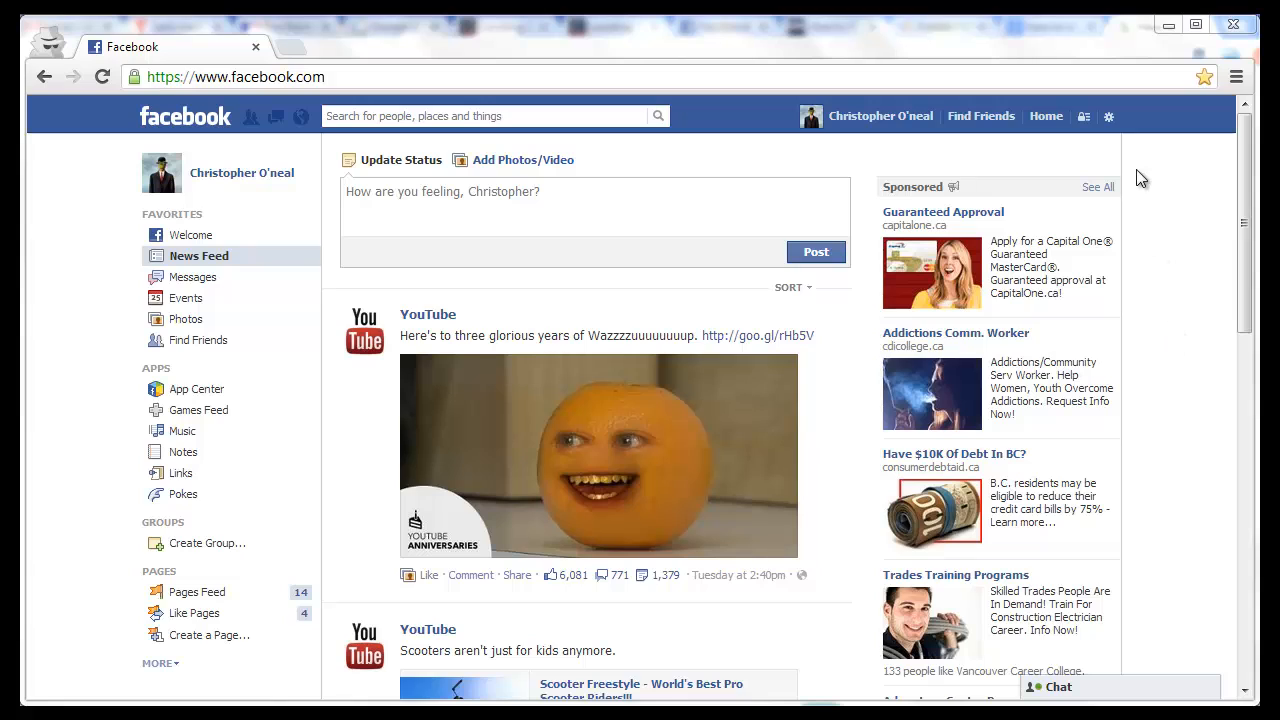
Open Privacy Settings from the account menu in the top bar.
left_click(1109, 116)
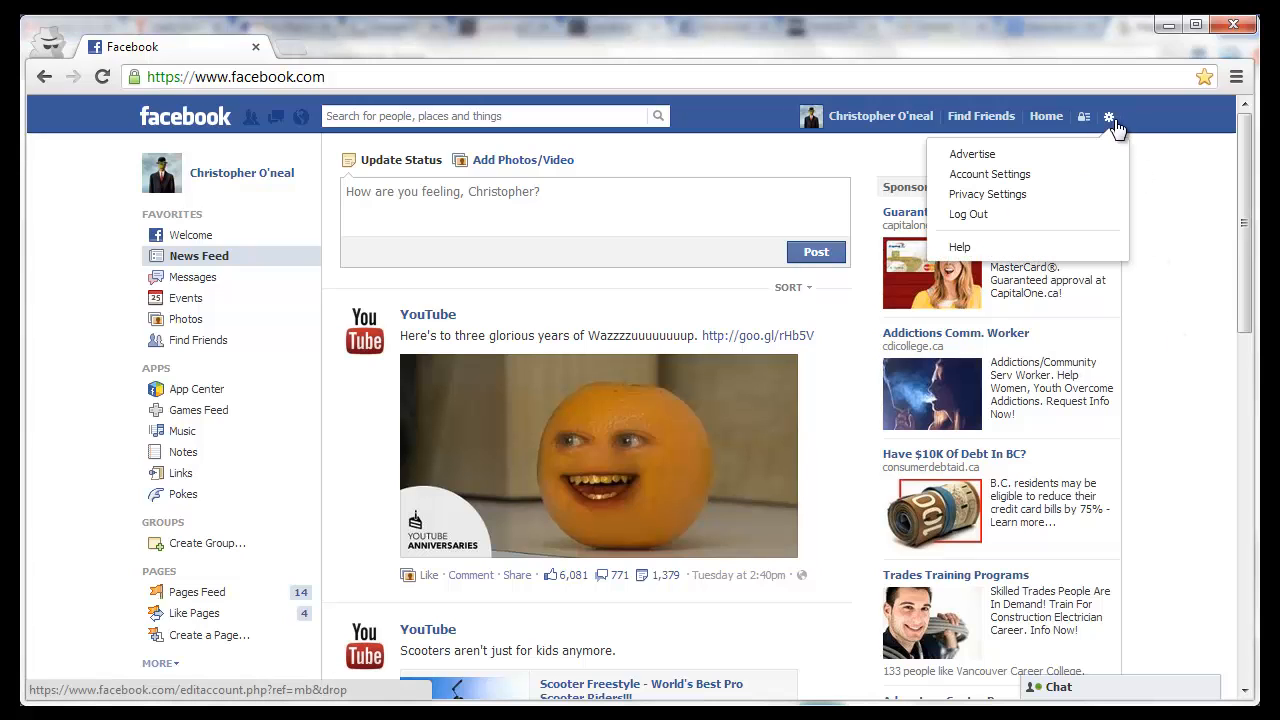
mouse_move(987, 194)
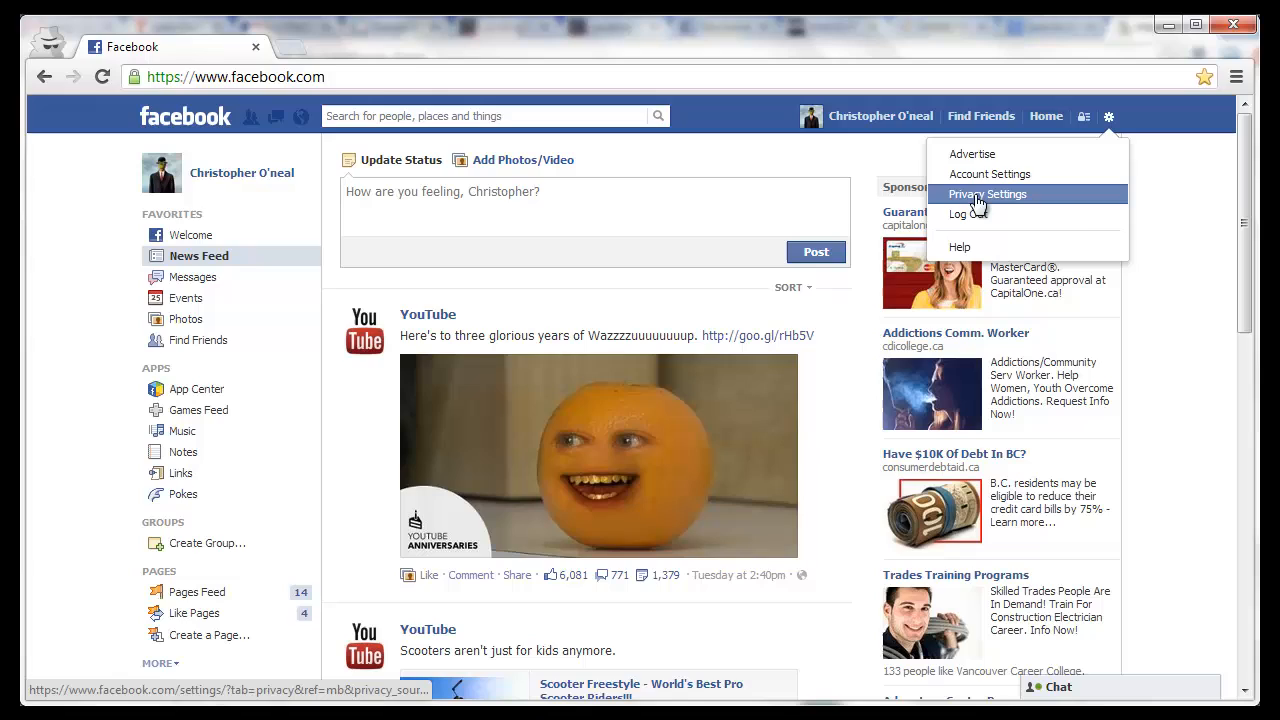
left_click(987, 194)
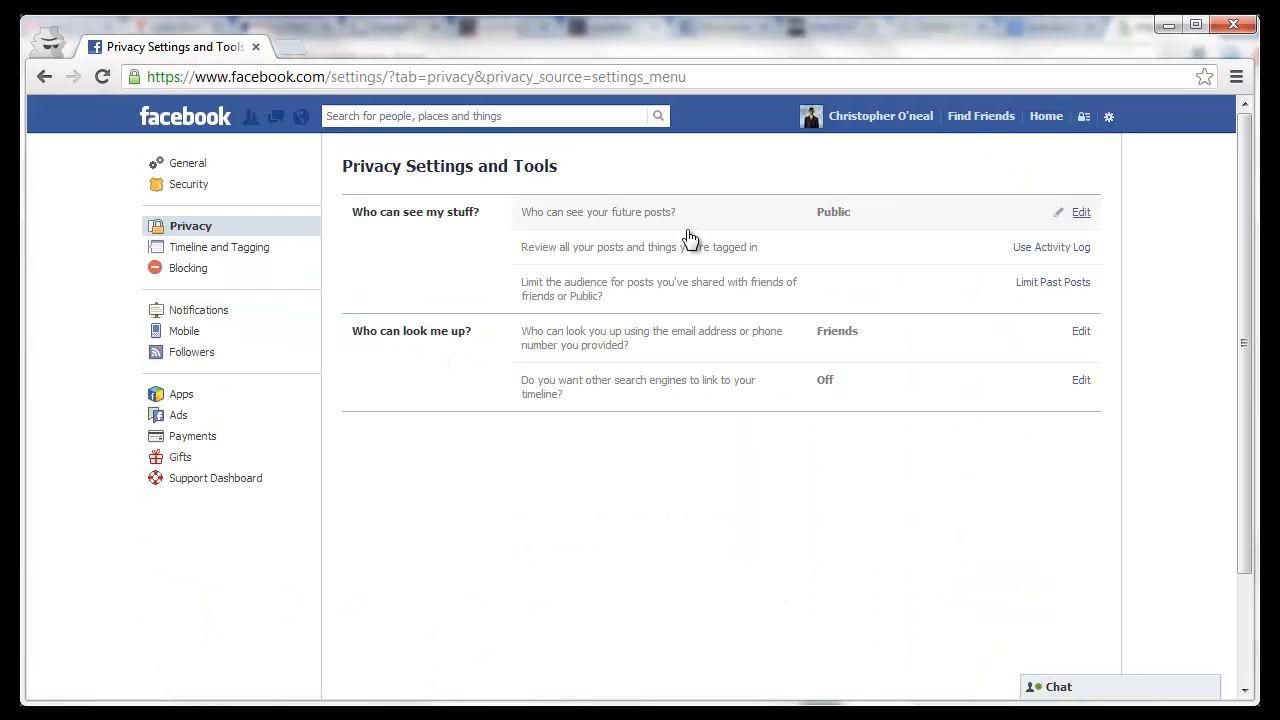
mouse_move(250, 400)
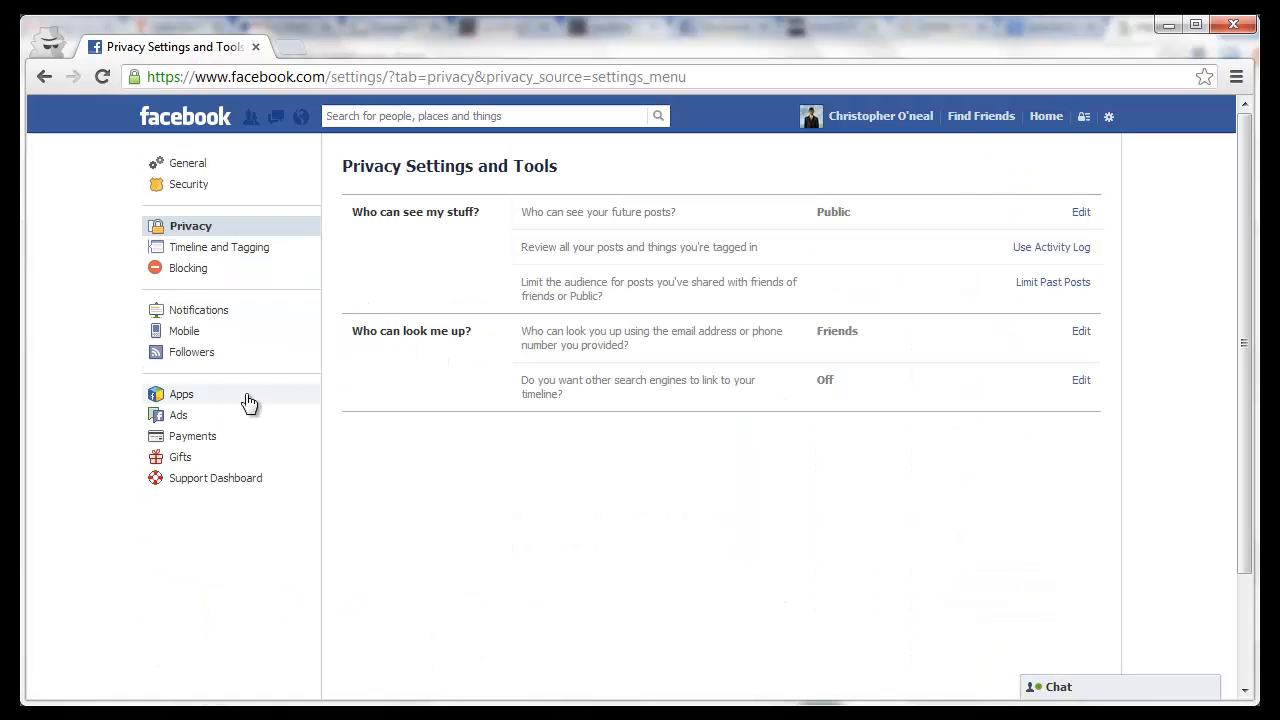
Go to the Apps section from the settings sidebar.
left_click(181, 393)
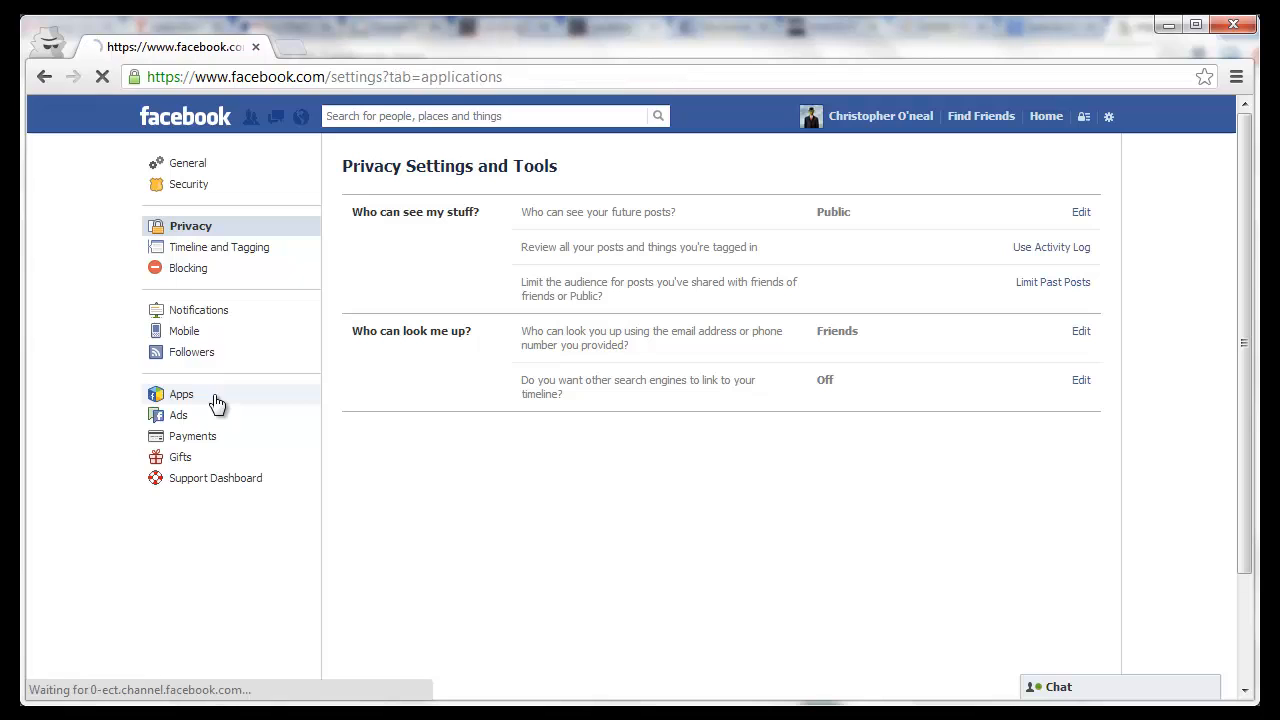
left_click(181, 394)
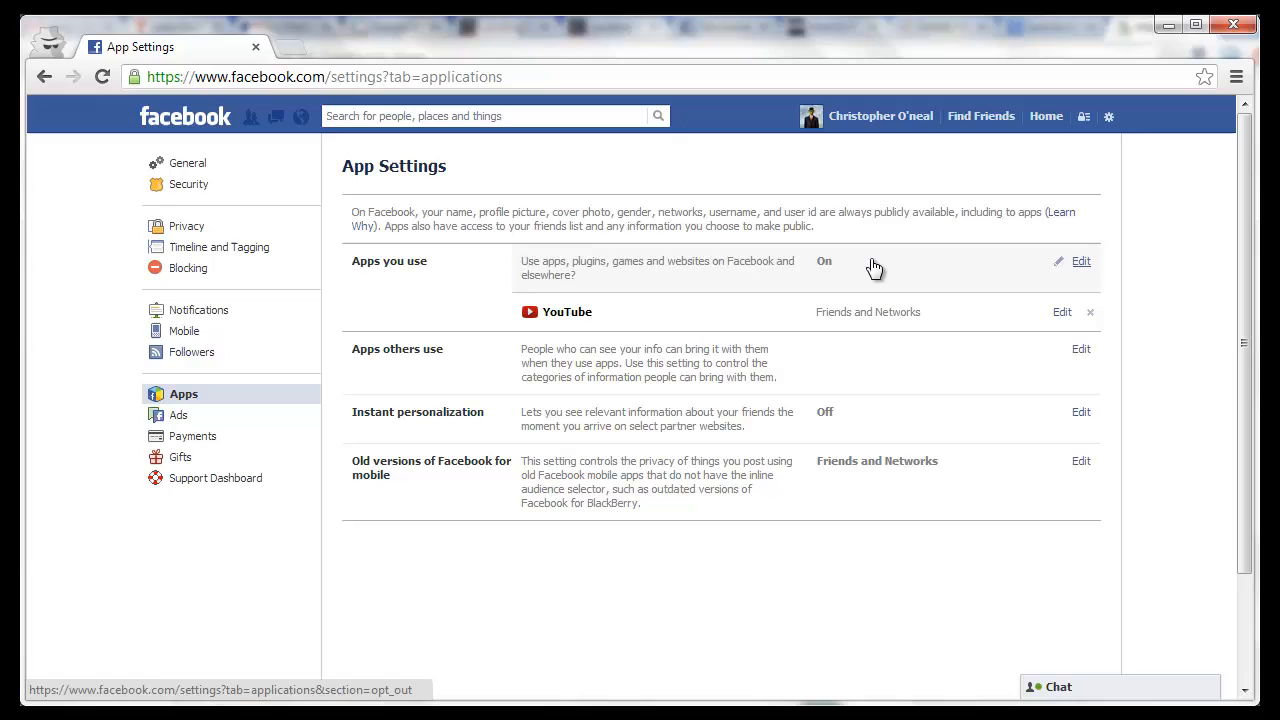
mouse_move(968, 267)
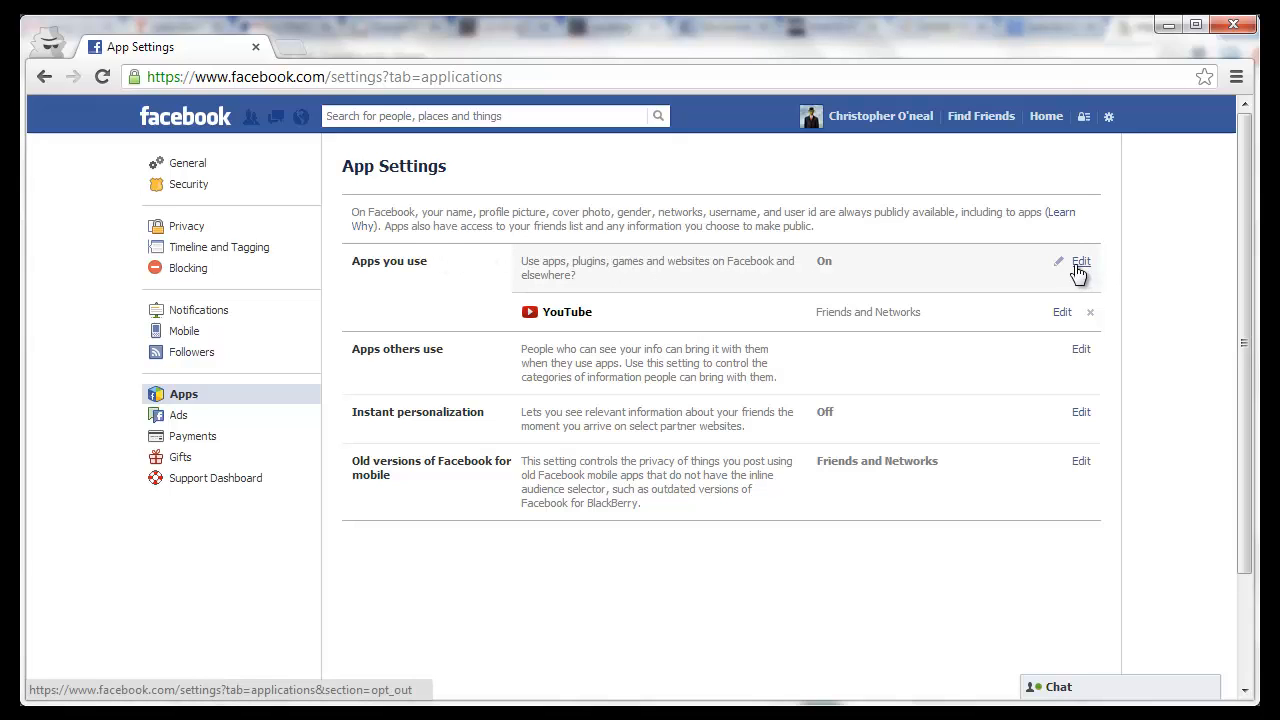
Expand the Apps you use setting to show the Turn Off Platform explanation.
left_click(1081, 261)
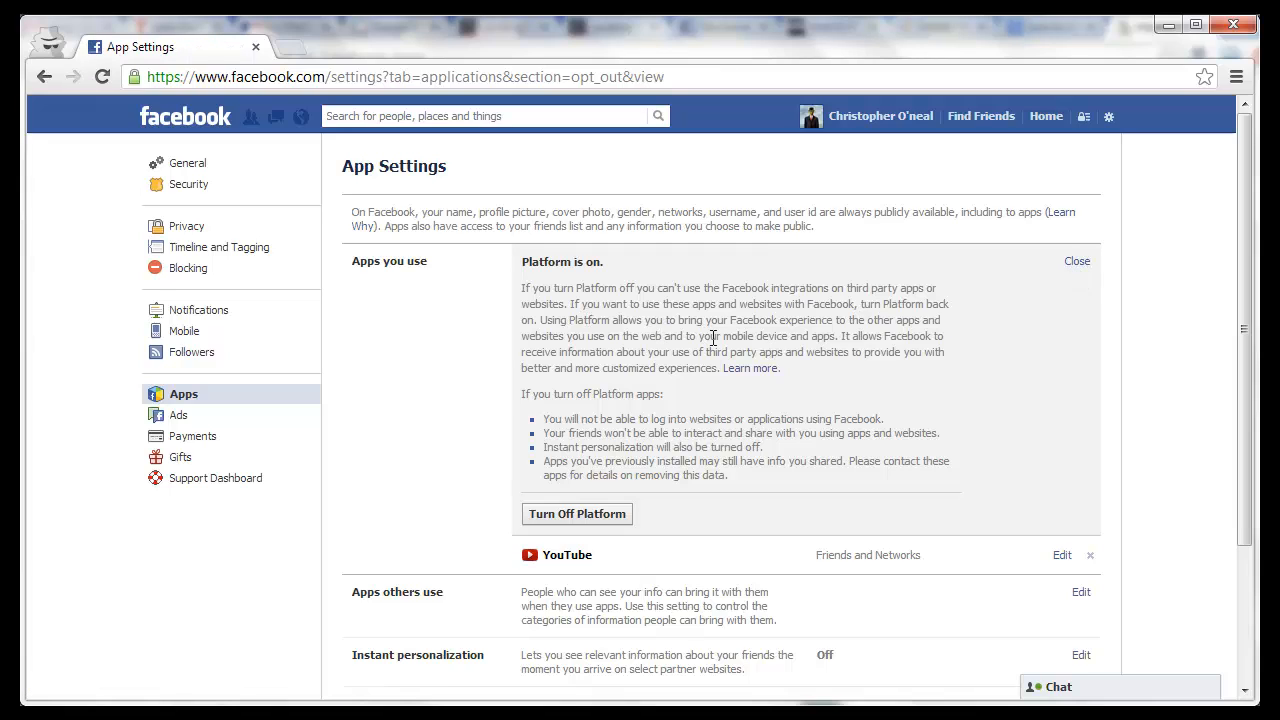
mouse_move(849, 389)
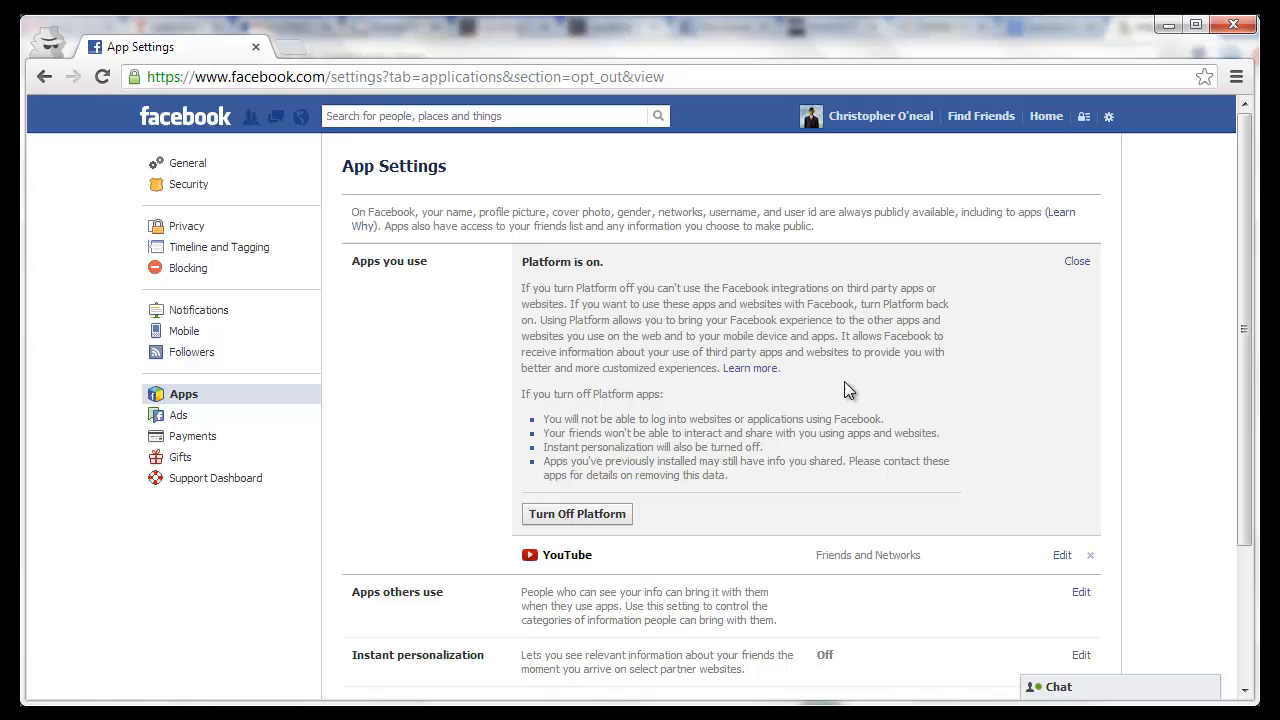
mouse_move(817, 402)
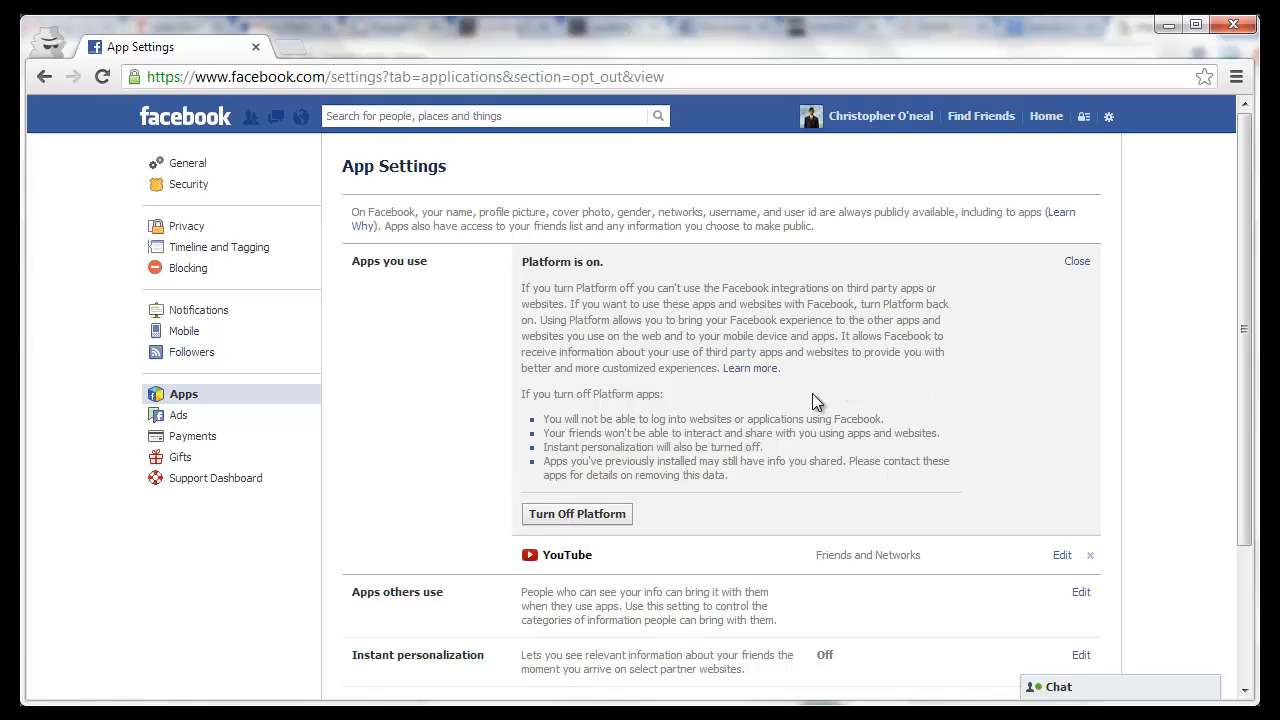
mouse_move(765, 413)
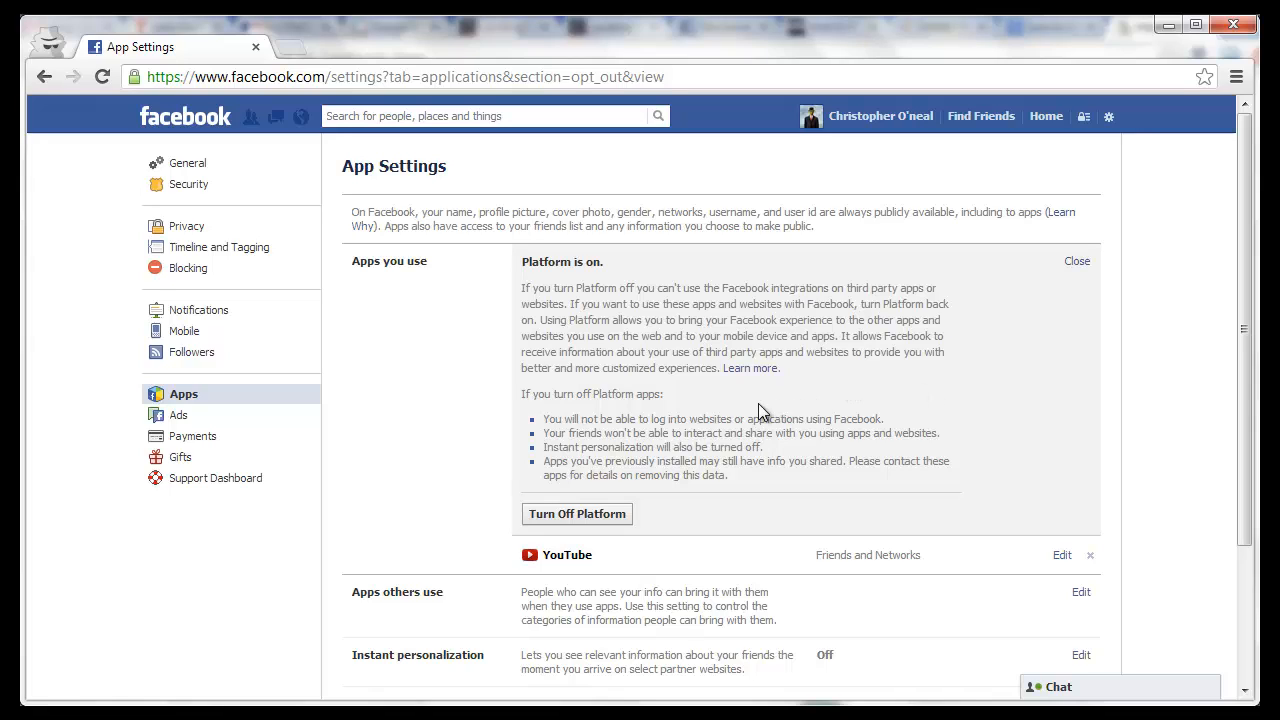
mouse_move(685, 448)
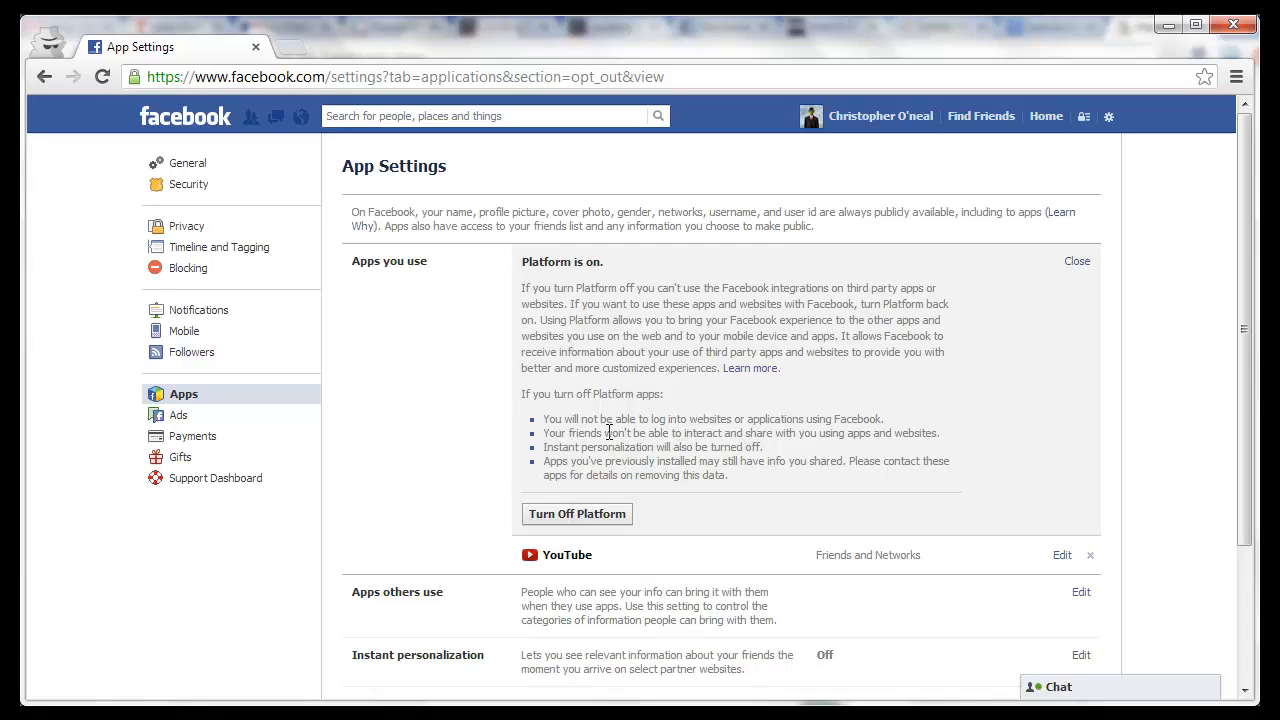
mouse_move(735, 445)
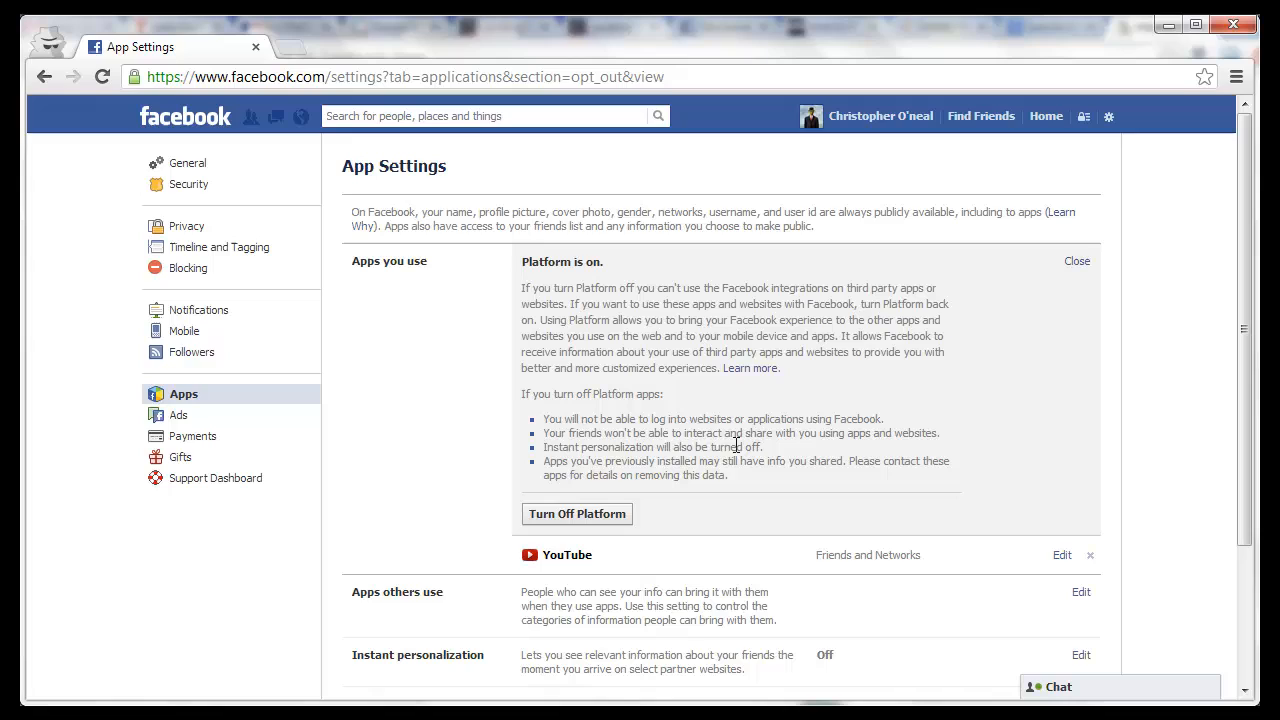
mouse_move(737, 446)
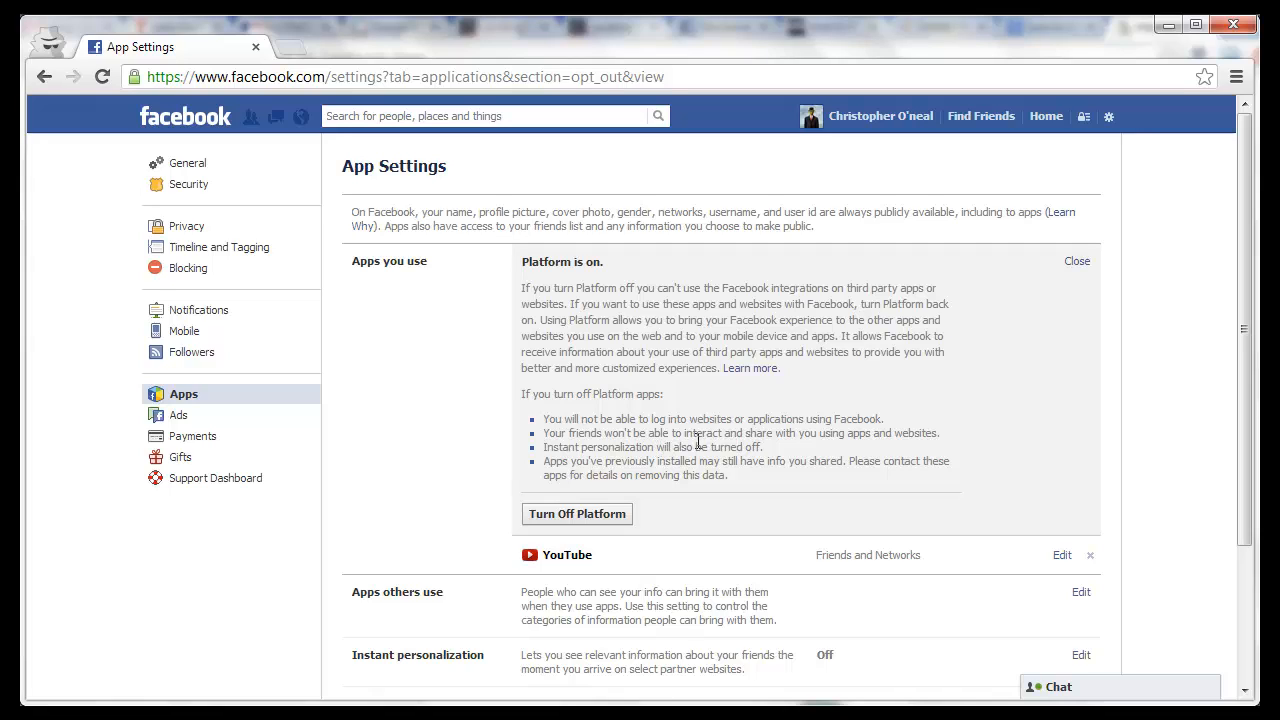
mouse_move(707, 515)
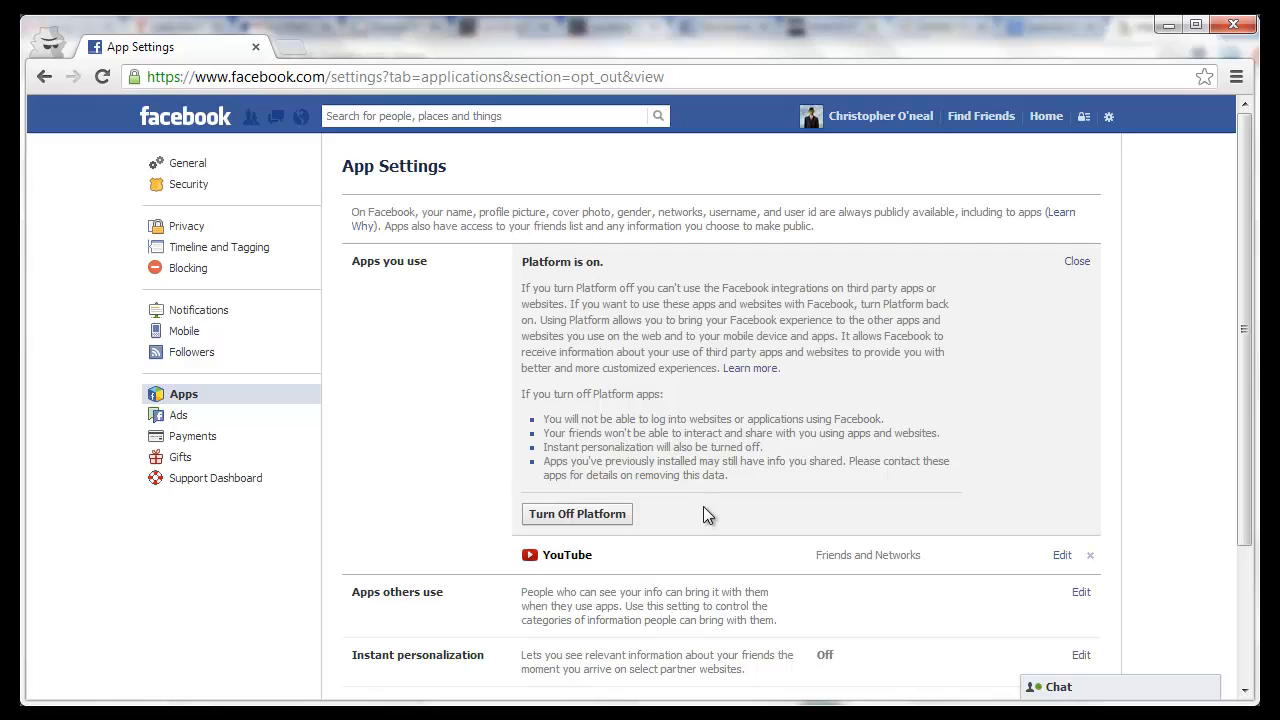
mouse_move(693, 519)
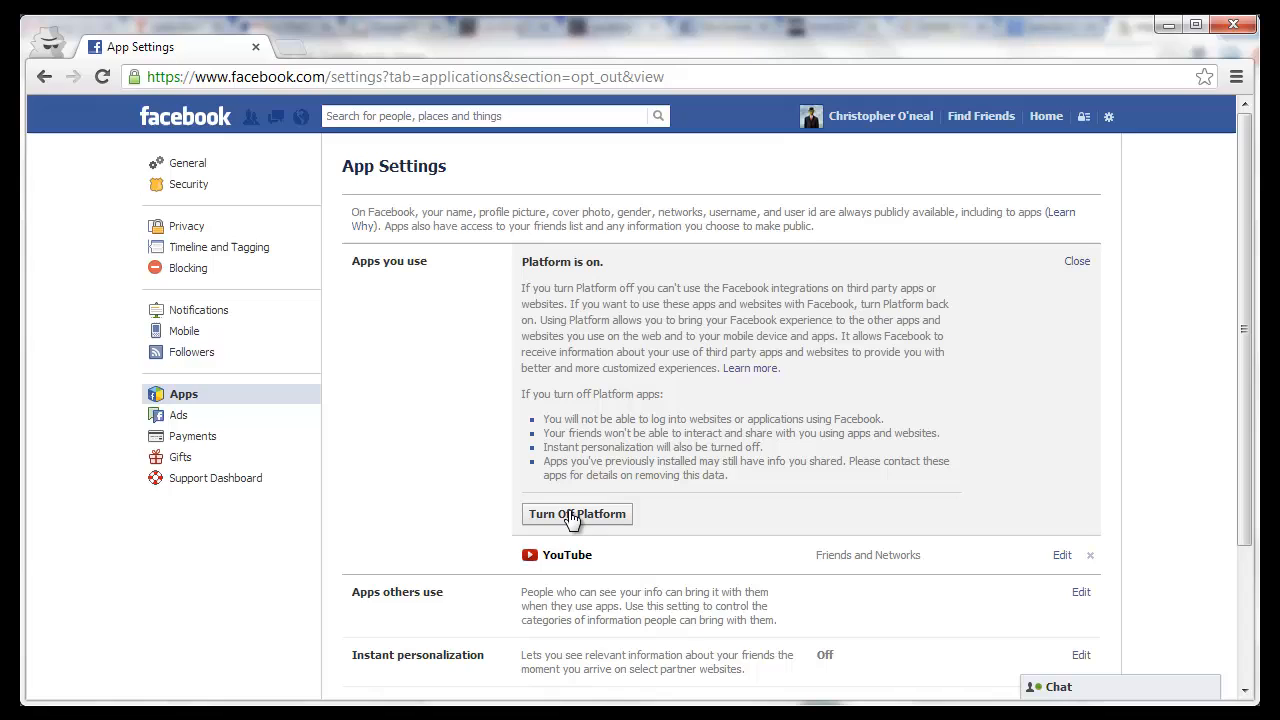
left_click(577, 513)
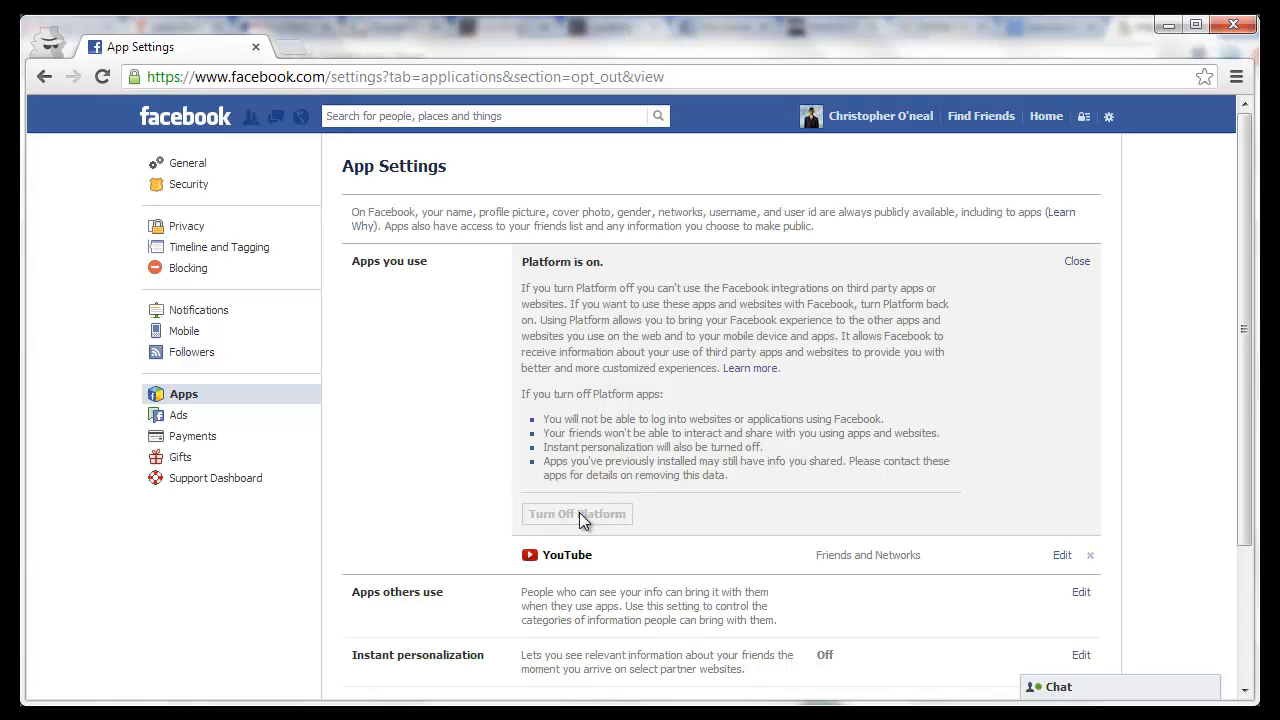
Confirm turning off Platform so Apps you use reads Off.
left_click(577, 513)
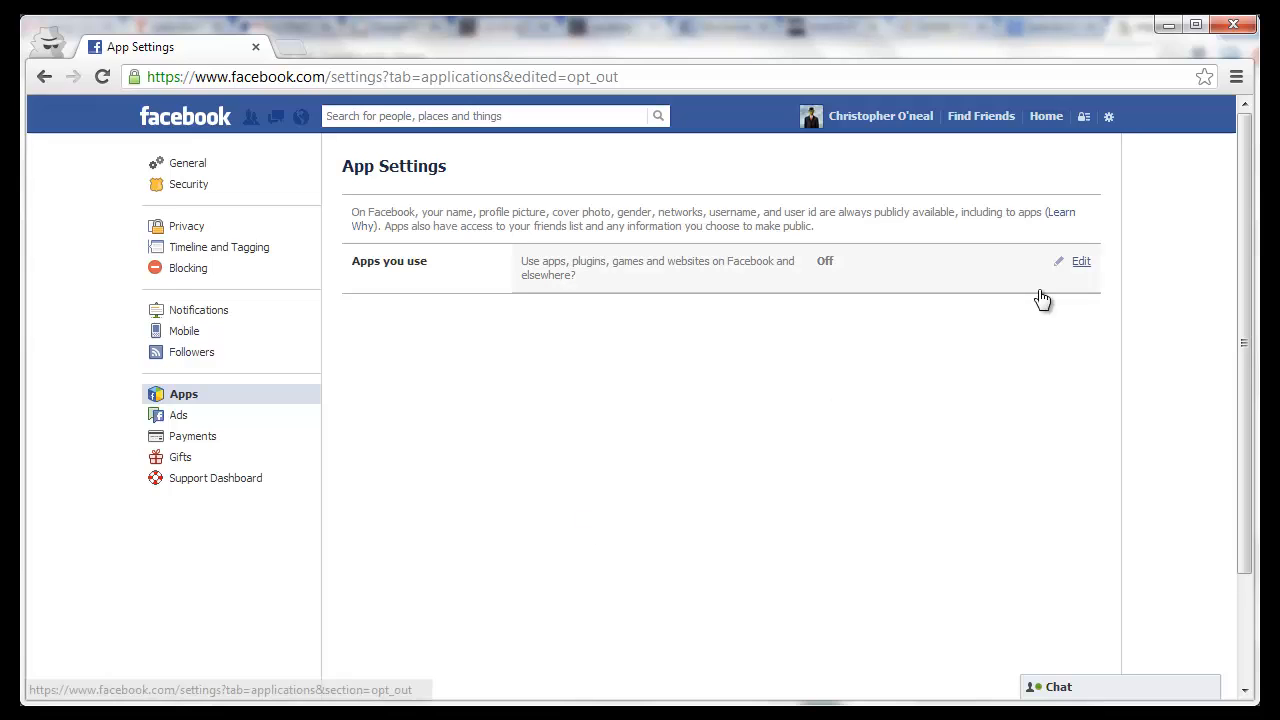
Reopen the Apps you use details to reveal the Turn On Platform option.
left_click(1080, 261)
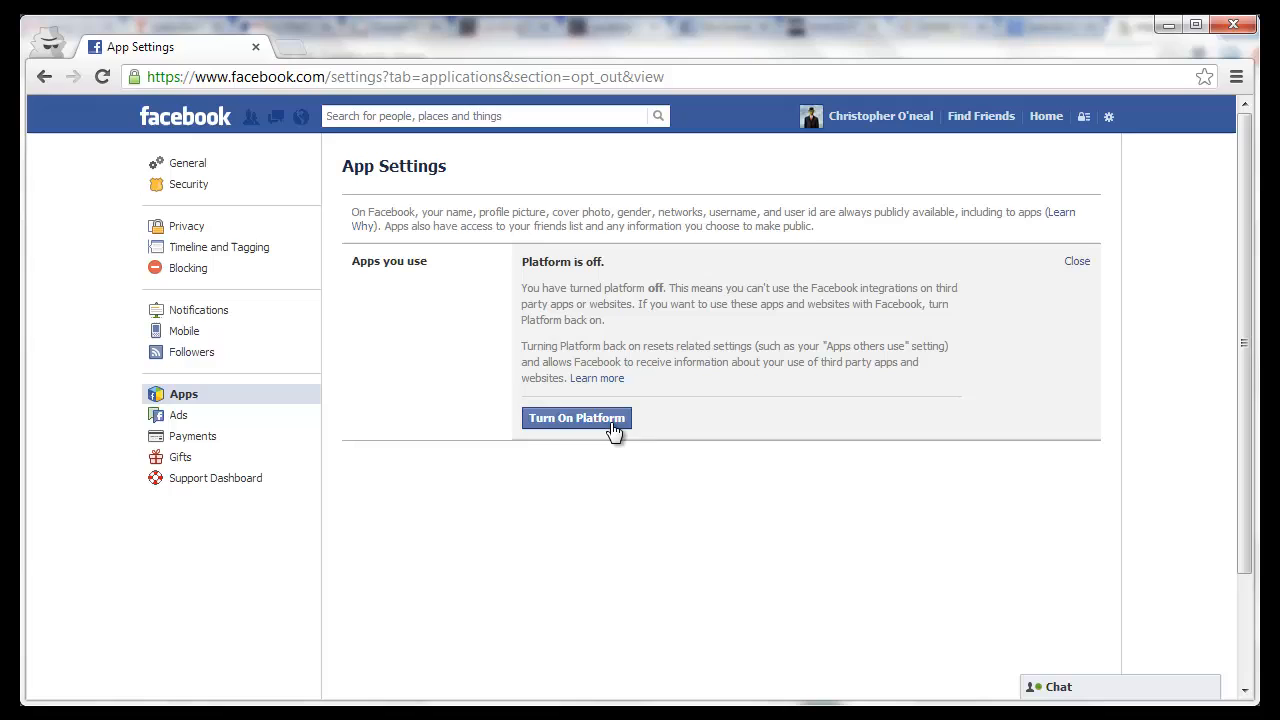
mouse_move(696, 418)
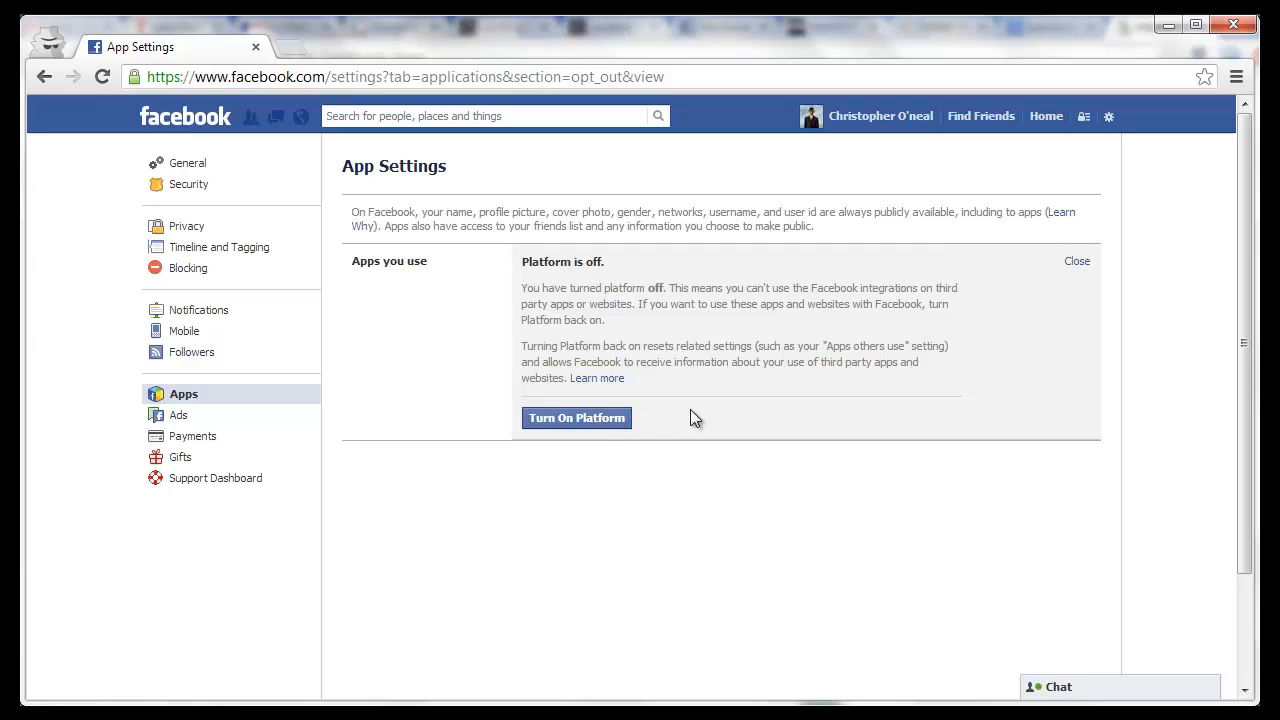